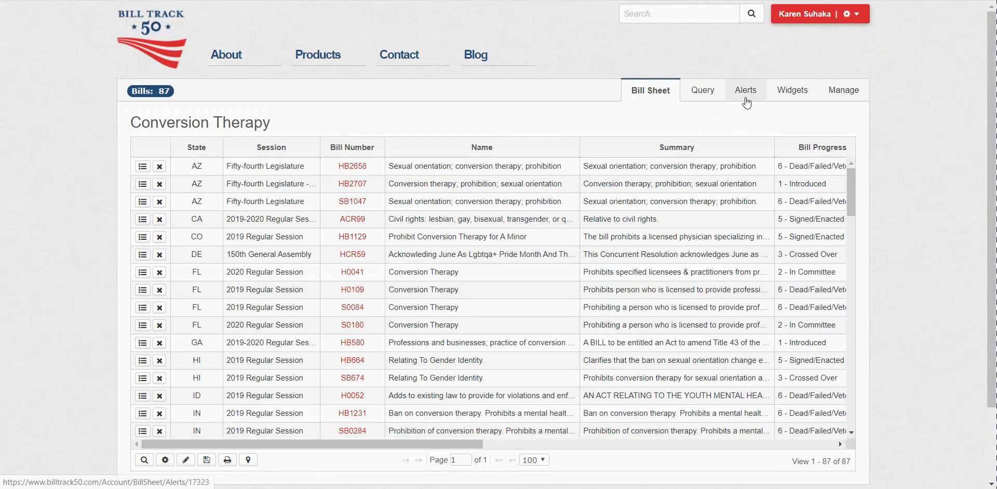
Show the Alerts settings for the Conversion Therapy bill sheet.
{"action": "left_click", "coordinate": [745, 89]}
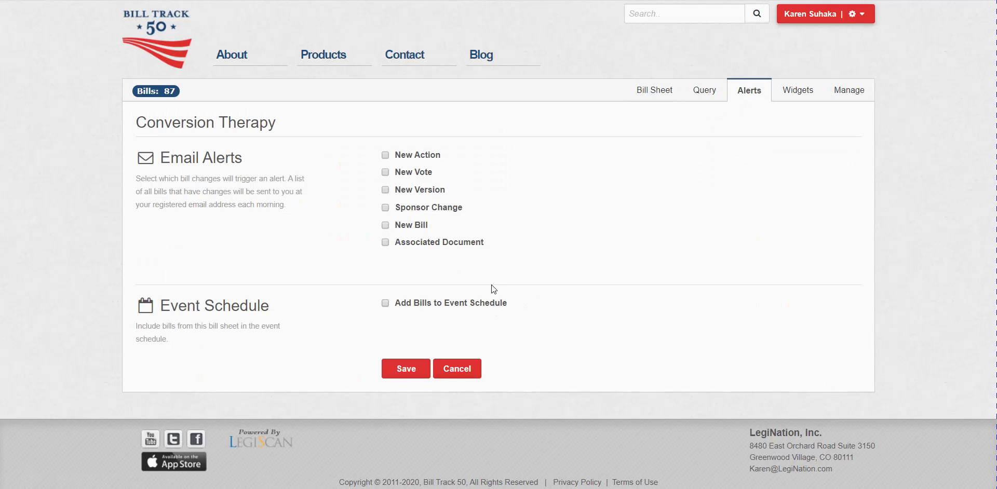
{"action": "mouse_move", "coordinate": [417, 195]}
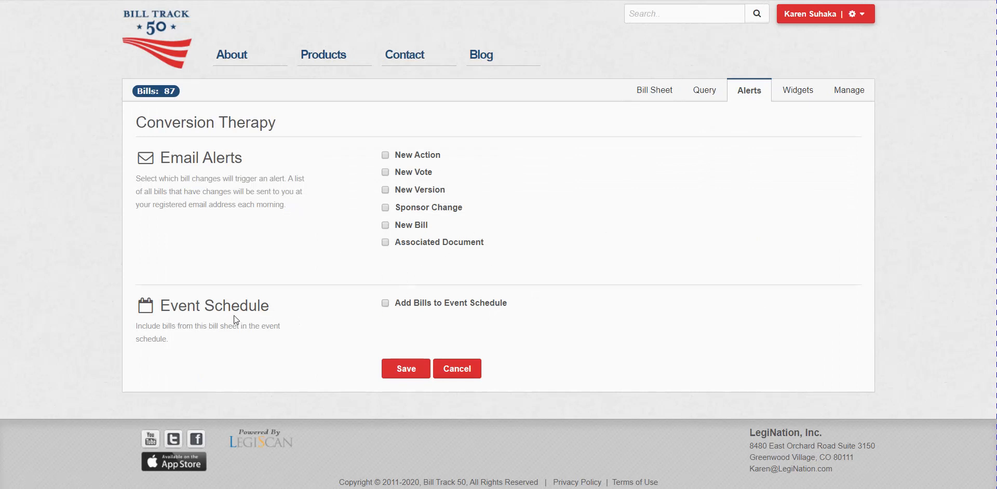
{"action": "mouse_move", "coordinate": [398, 319]}
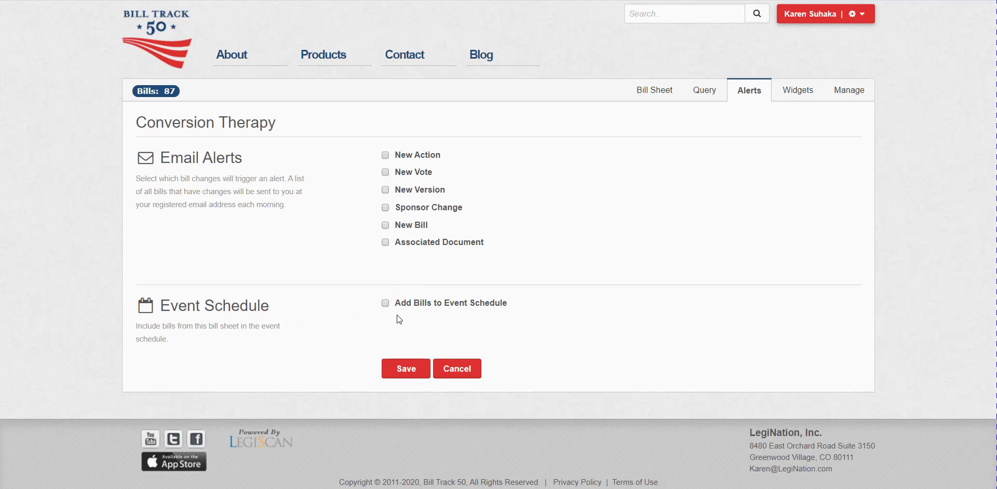
{"action": "mouse_move", "coordinate": [391, 319]}
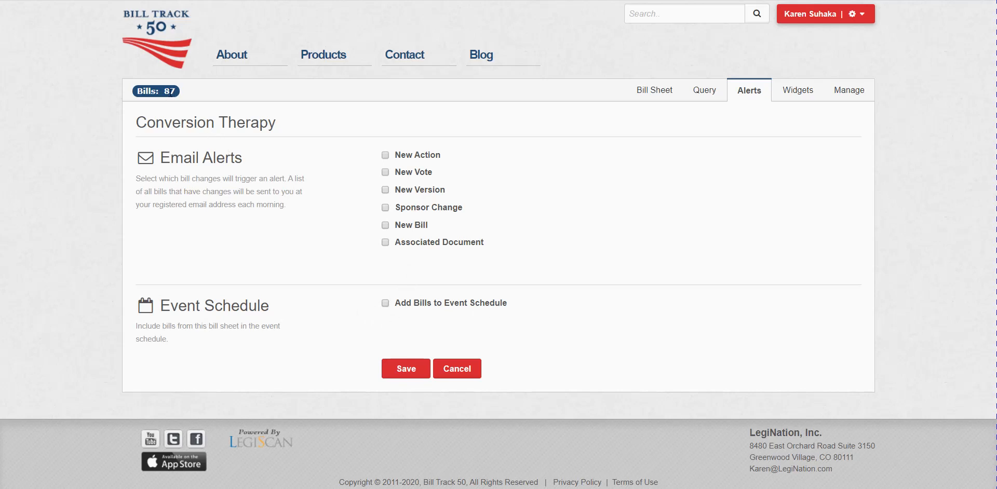
{"action": "mouse_move", "coordinate": [232, 126]}
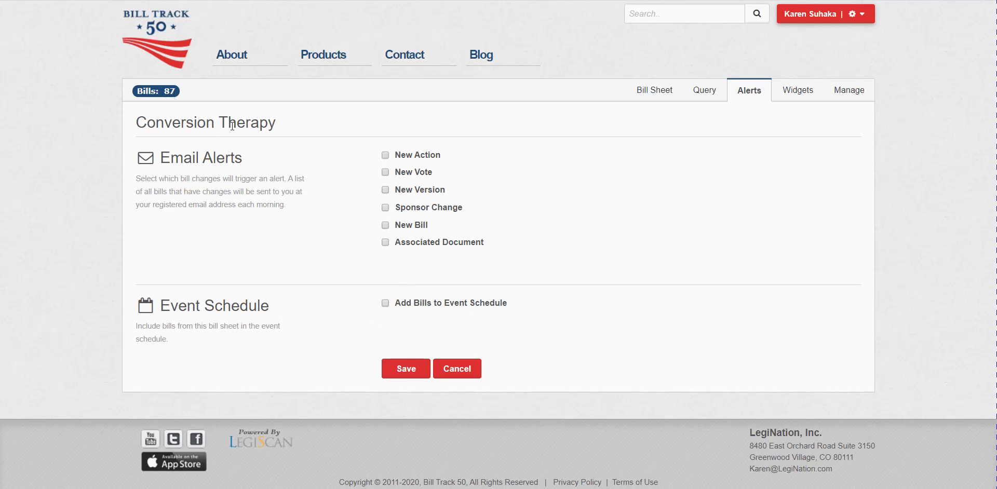
Enable 'Add Bills to Event Schedule' for the sheet and save, returning to the 87-bill list.
{"action": "left_click", "coordinate": [385, 303]}
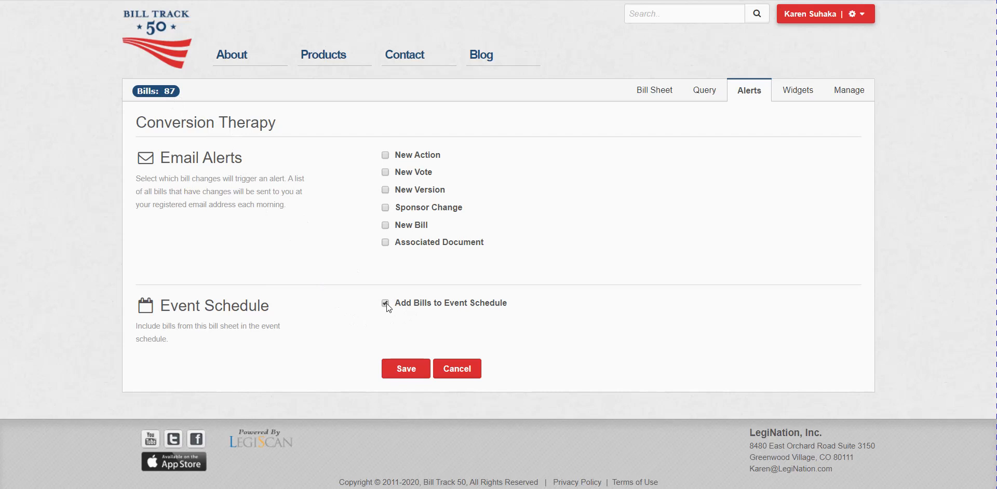
{"action": "left_click", "coordinate": [406, 369]}
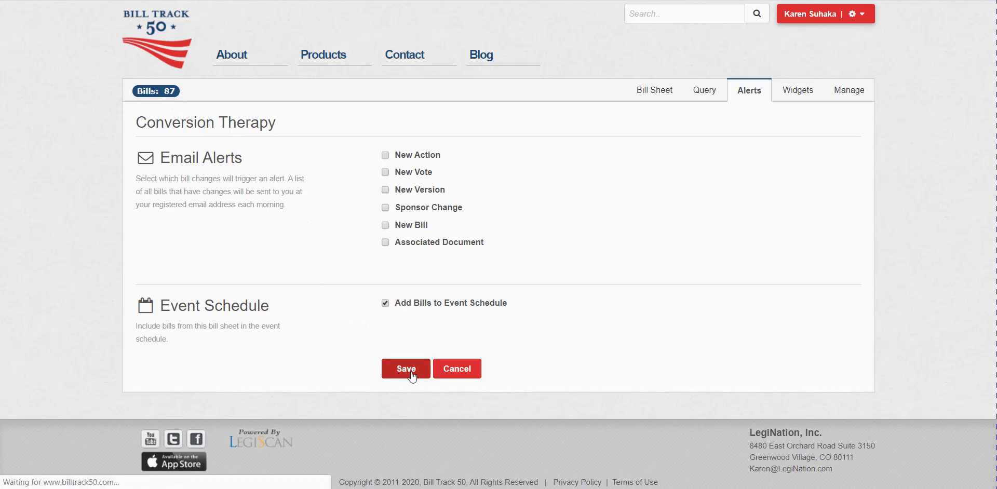
{"action": "left_click", "coordinate": [406, 368]}
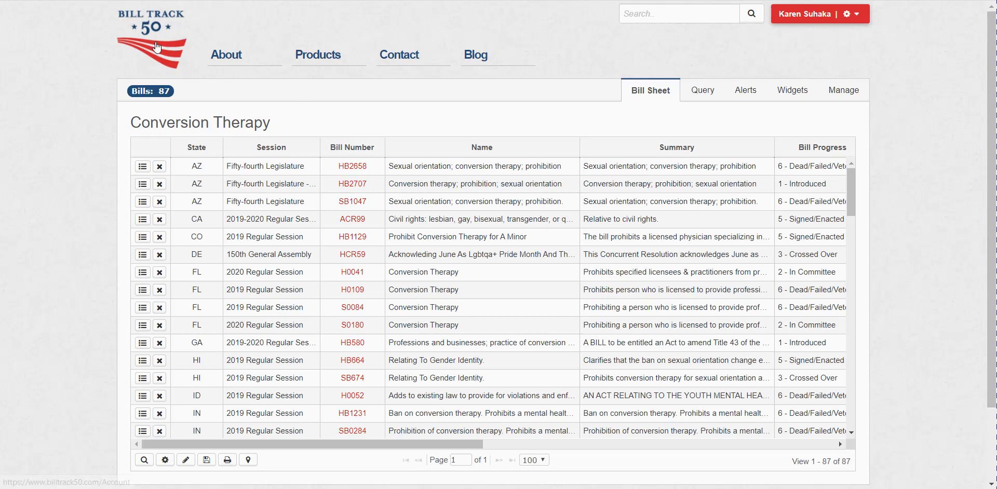
Return via the BillTrack50 logo to the account page listing Change Alerts per bill sheet.
{"action": "left_click", "coordinate": [155, 46]}
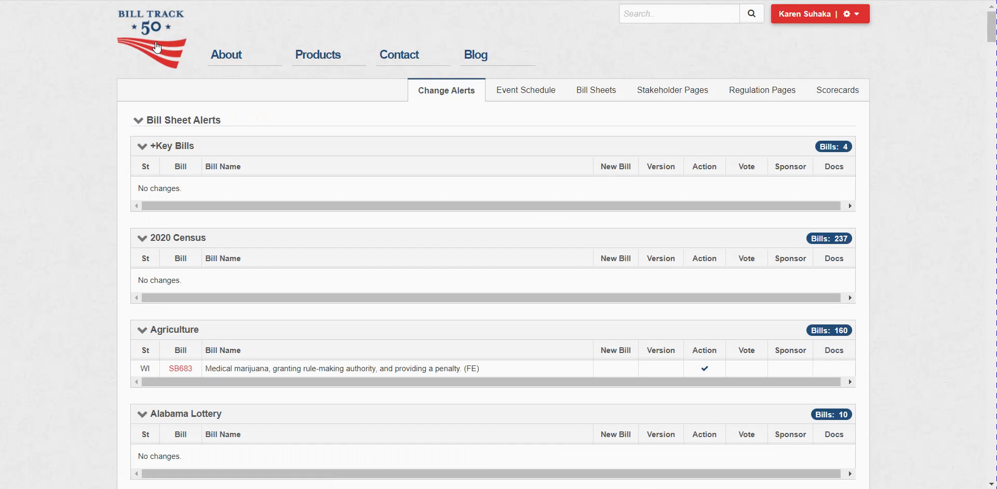
{"action": "mouse_move", "coordinate": [525, 89]}
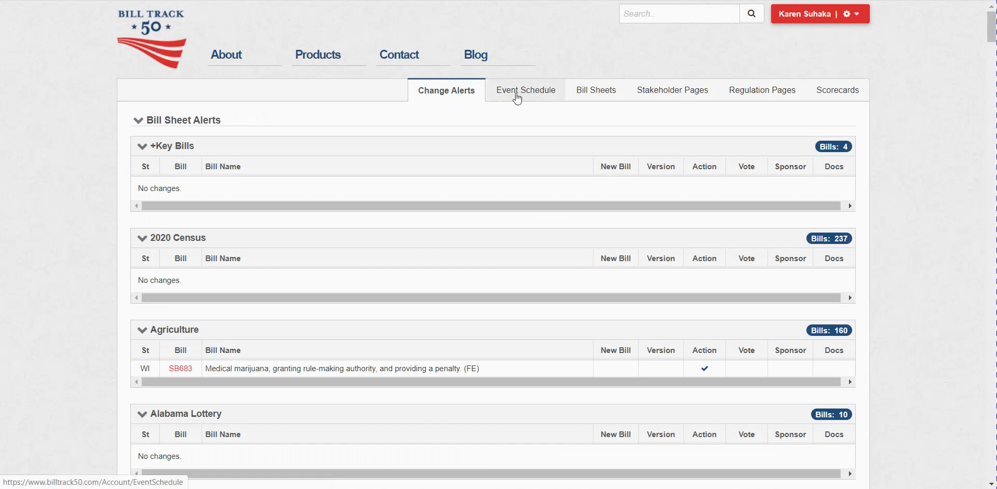
Show the Event Schedule of upcoming hearings and look through the list.
{"action": "left_click", "coordinate": [524, 90]}
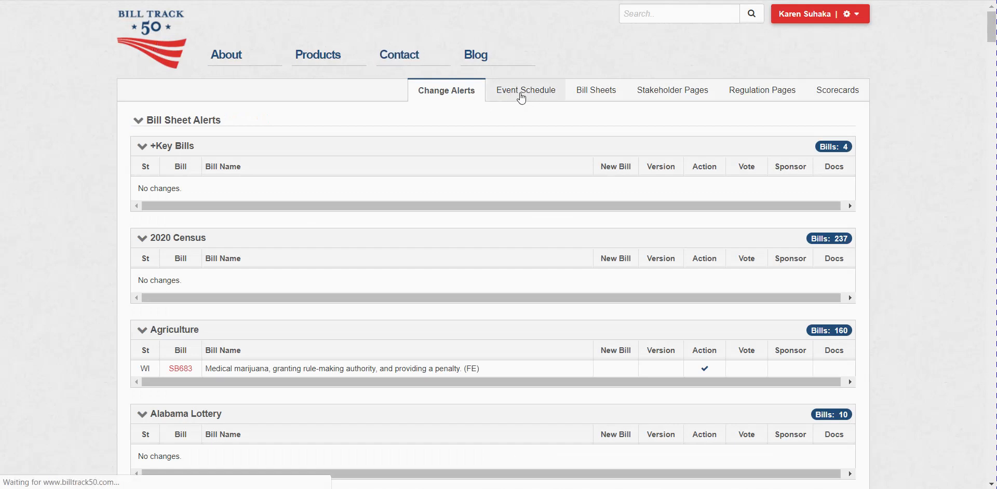
{"action": "left_click", "coordinate": [524, 90]}
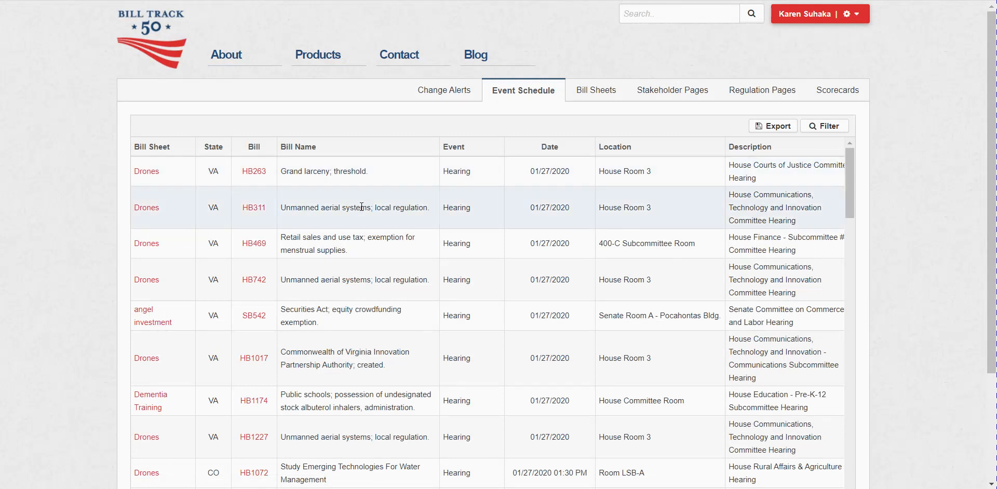
{"action": "mouse_move", "coordinate": [158, 314]}
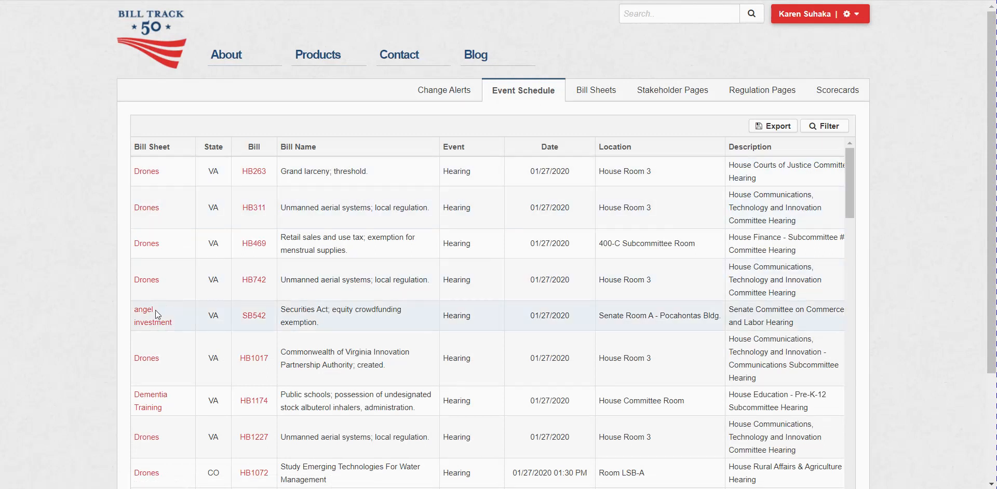
{"action": "scroll", "scroll_direction": "down", "scroll_amount": 3}
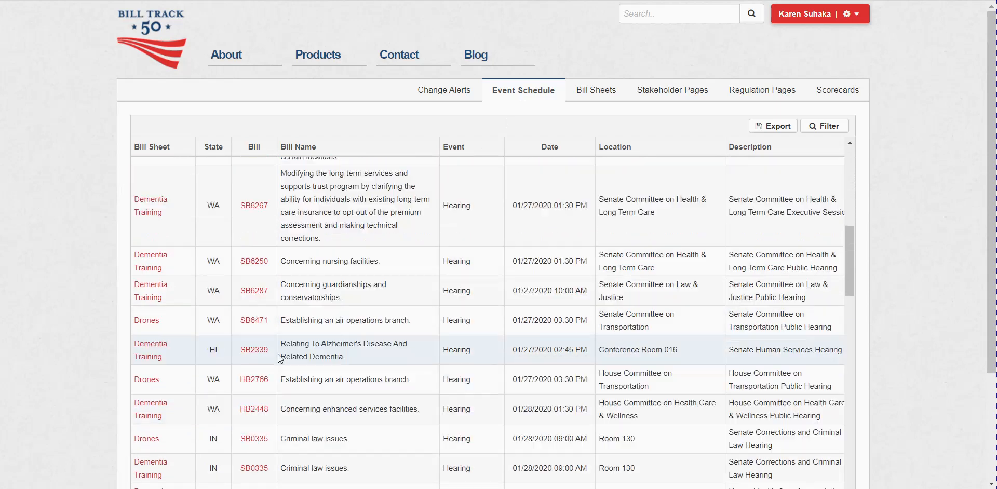
{"action": "scroll", "scroll_direction": "down", "scroll_amount": 3}
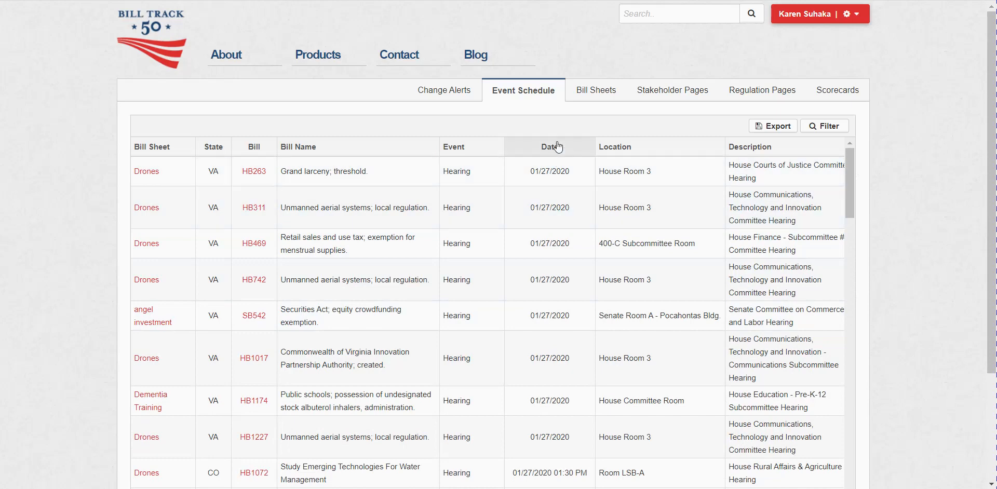
Sort hearings by date, latest first, and filter Bill Sheet to 'dem' for Dementia Training.
{"action": "left_click", "coordinate": [548, 146]}
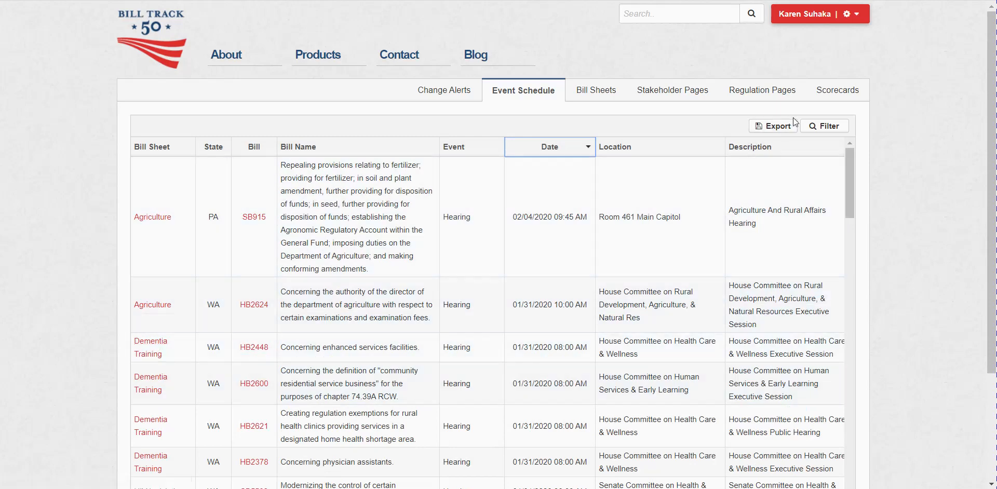
{"action": "left_click", "coordinate": [823, 126]}
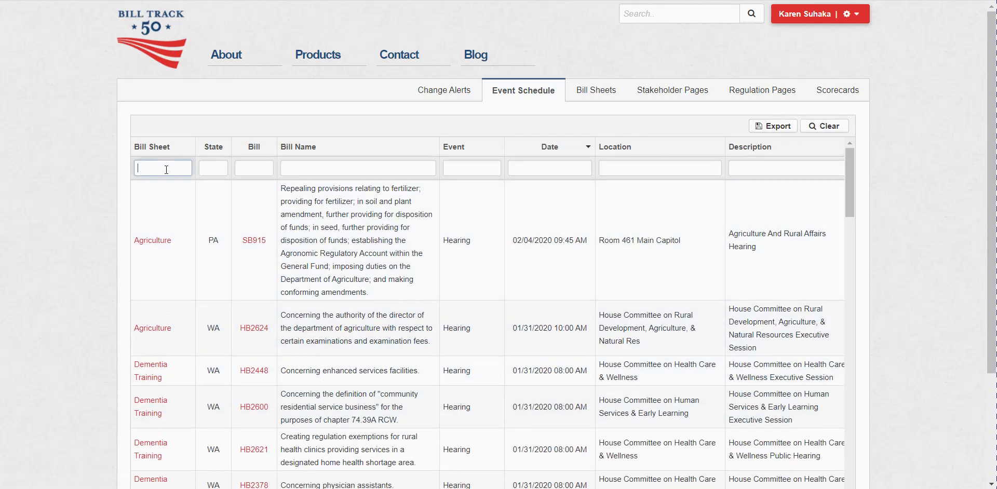
{"action": "type", "text": "dem"}
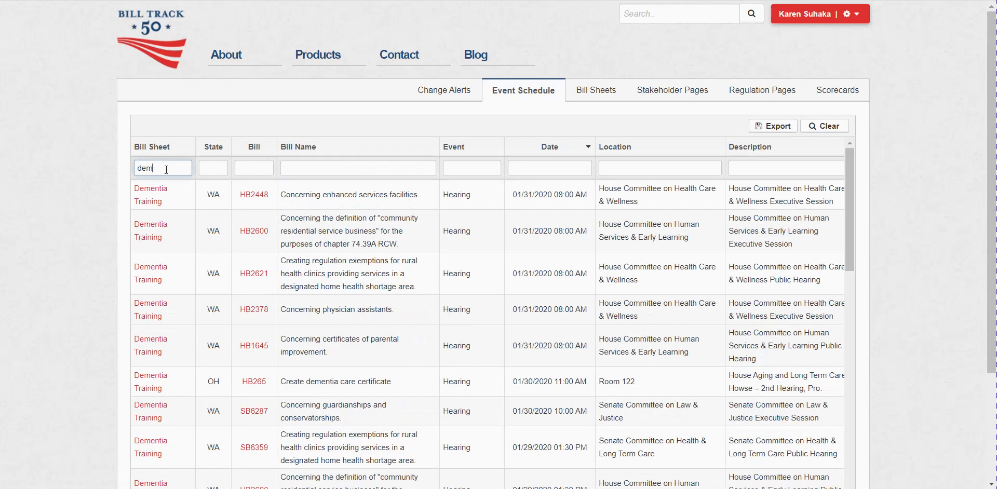